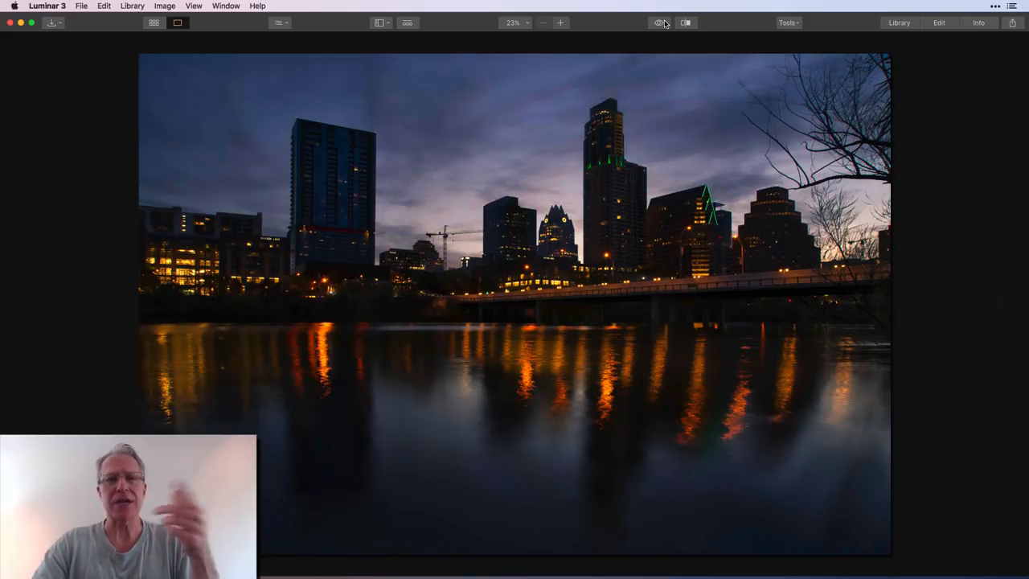
# Step: Show the base photo's RAW Develop adjustments, glancing at its Lens settings along the way
pyautogui.click(939, 23)
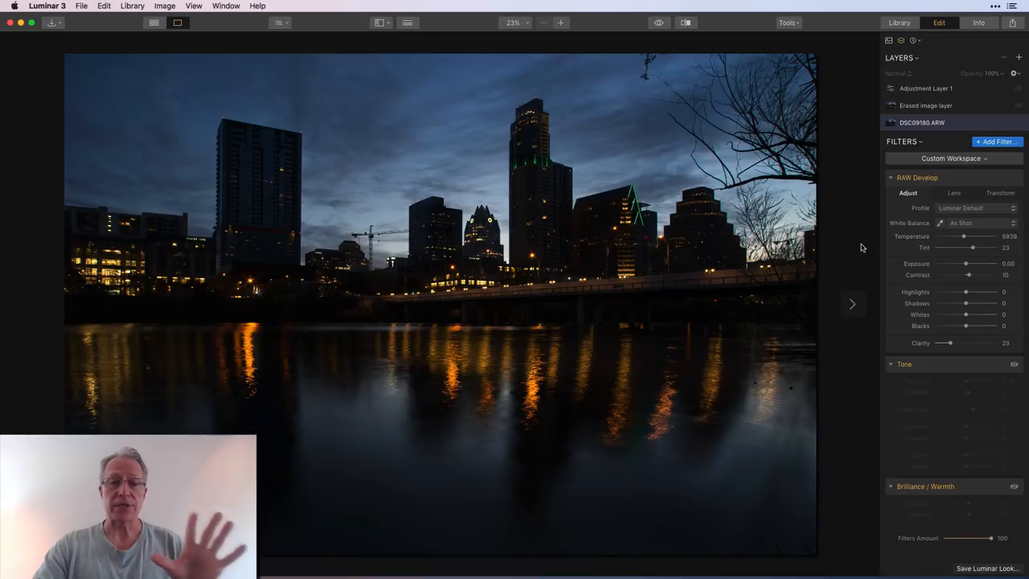
pyautogui.moveTo(574, 90)
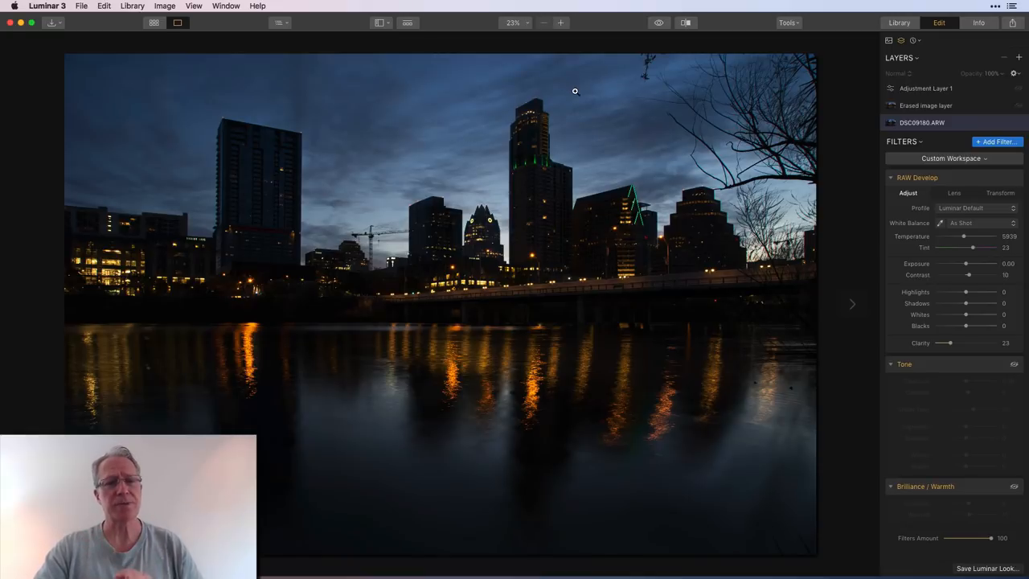
pyautogui.click(954, 193)
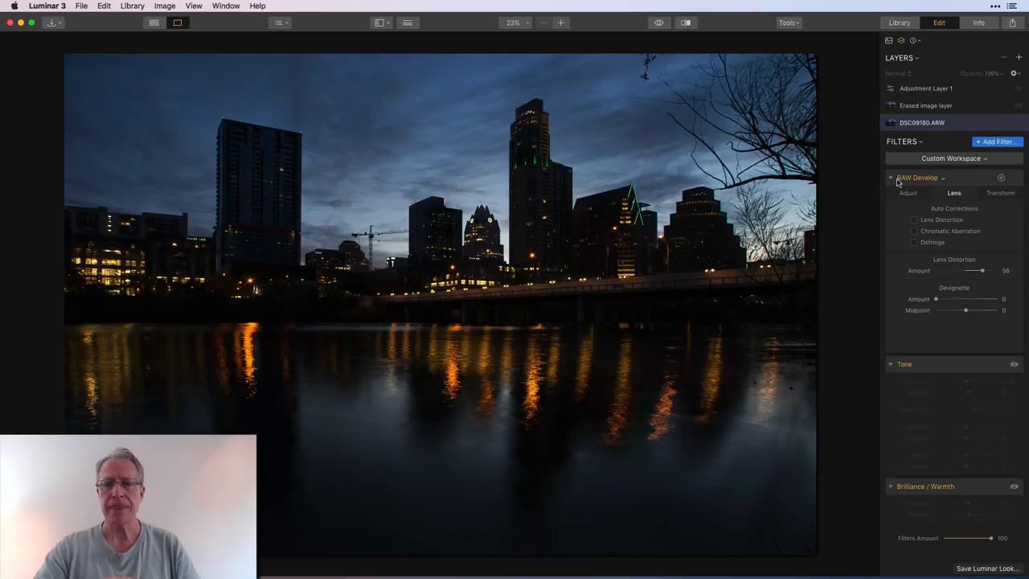
pyautogui.click(907, 193)
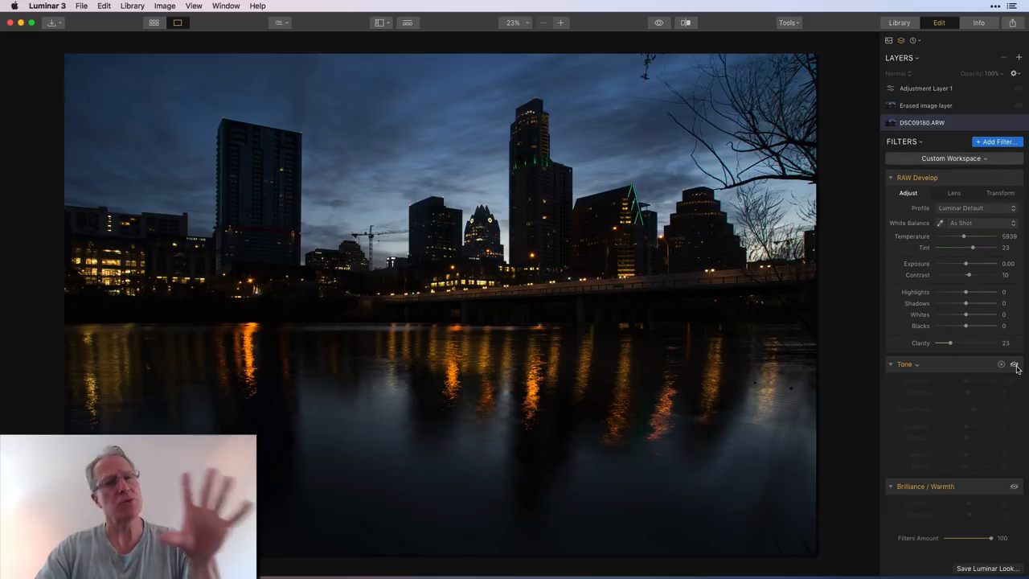
# Step: Expand the Tone filter's values, then select the filter-less Erased image layer
pyautogui.click(1013, 367)
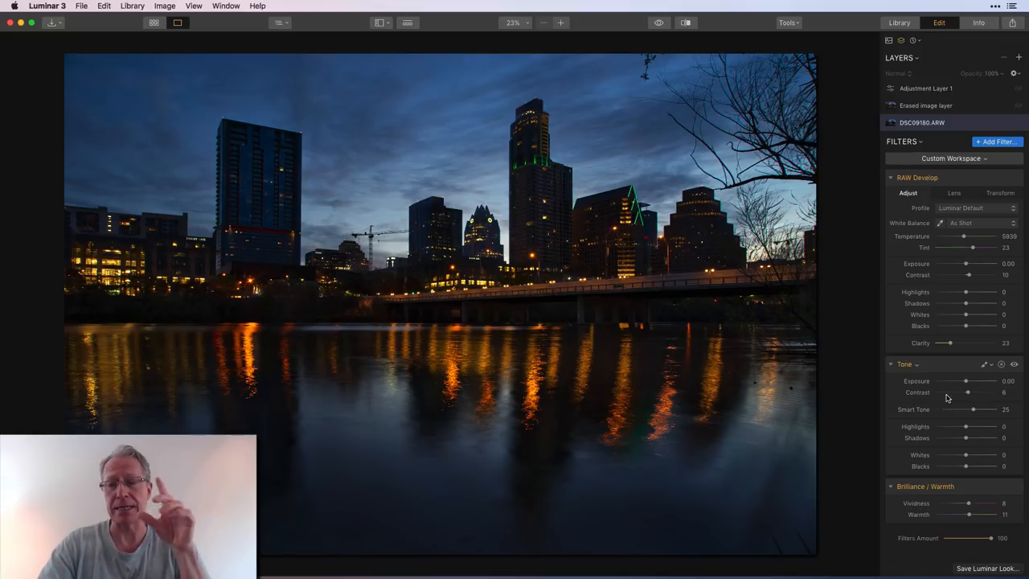
pyautogui.click(927, 106)
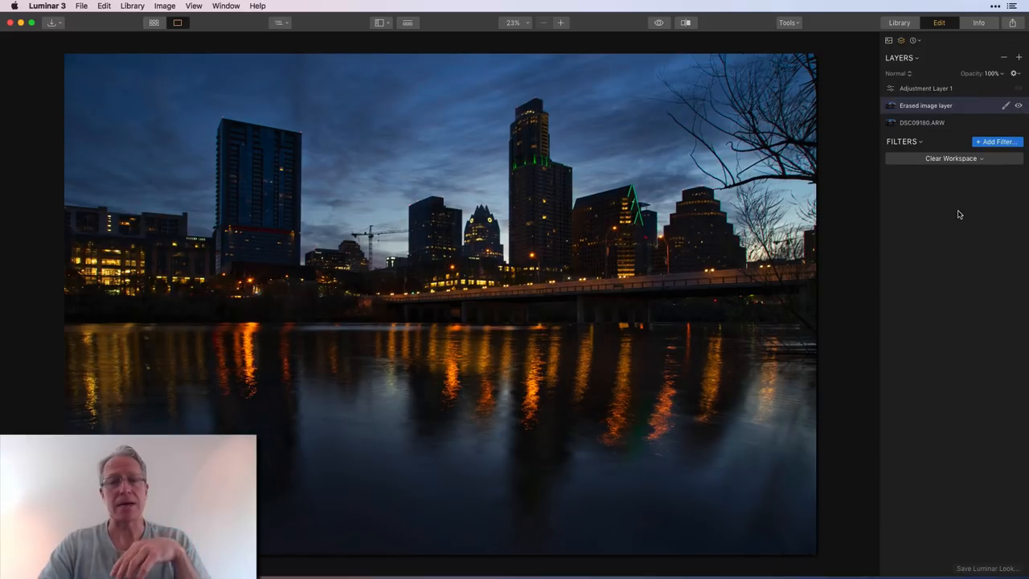
pyautogui.moveTo(775, 405)
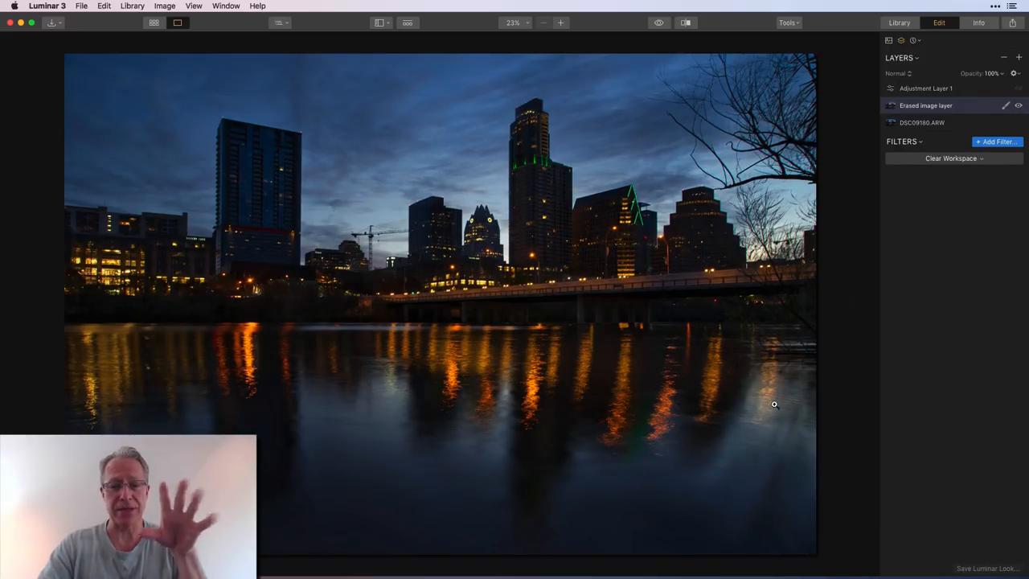
pyautogui.click(788, 23)
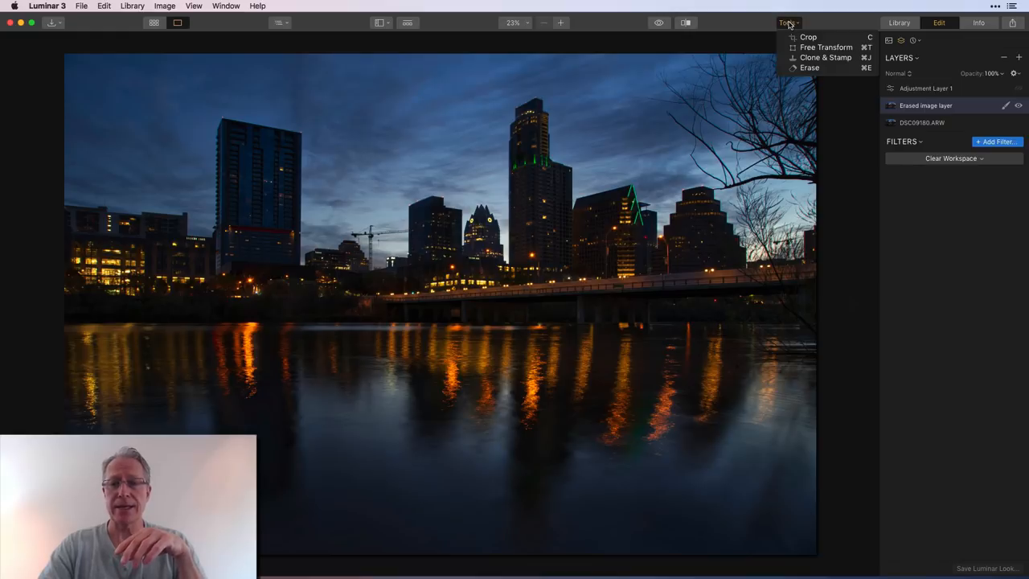
pyautogui.click(846, 119)
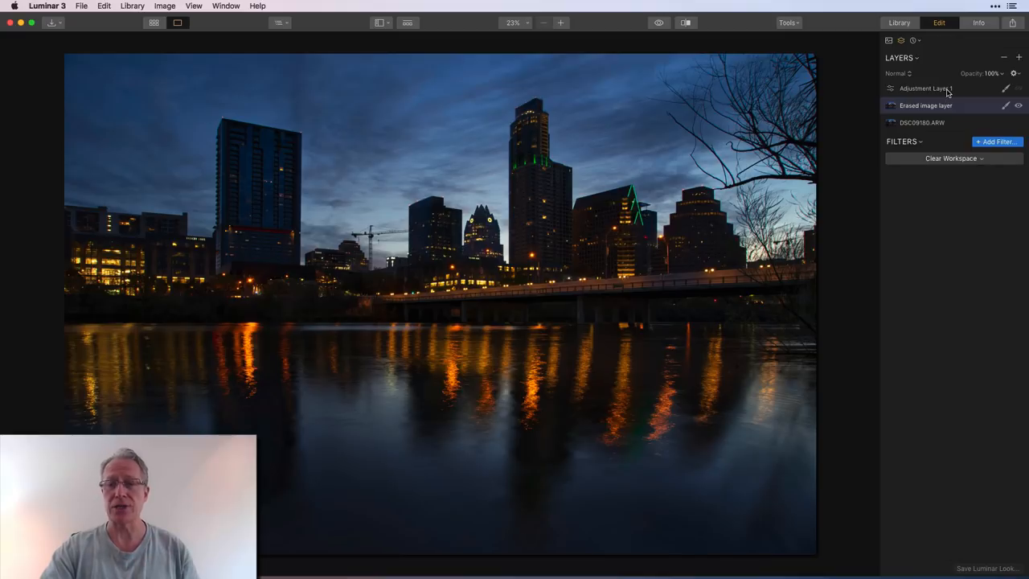
# Step: On Adjustment Layer 1, enable Split Toning, toggling it off and on to compare the pink tint
pyautogui.click(925, 90)
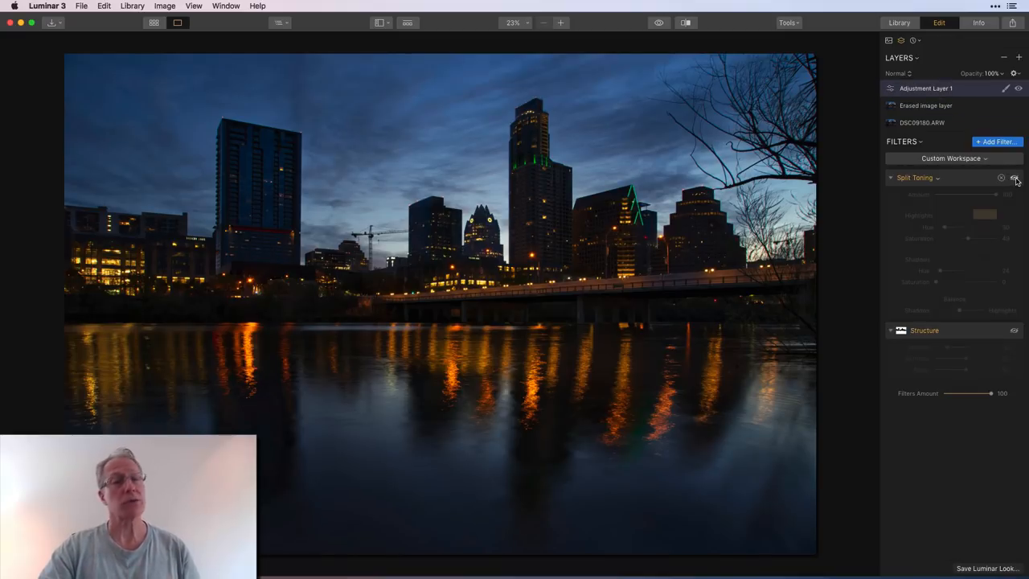
pyautogui.click(1014, 177)
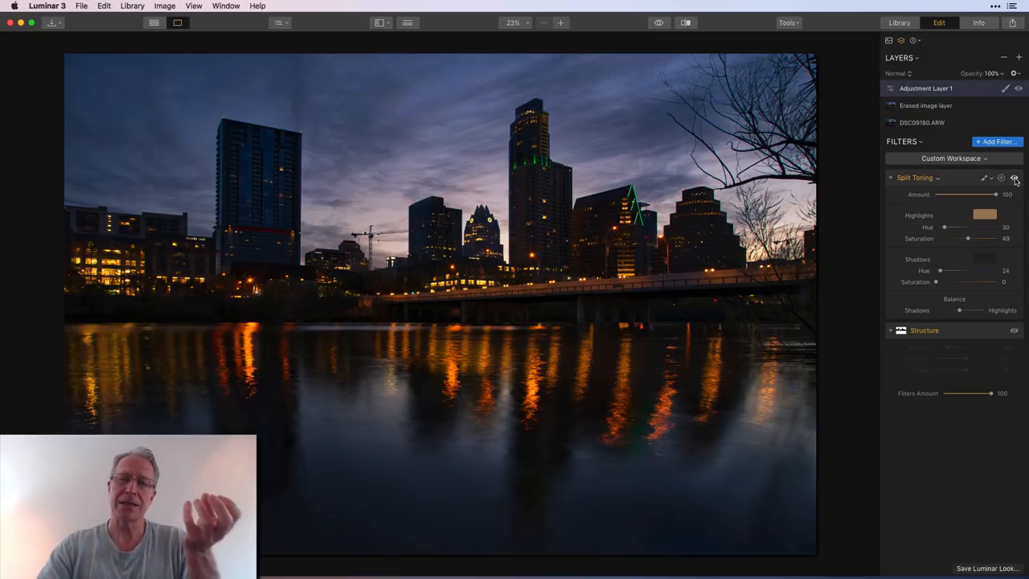
pyautogui.click(1015, 177)
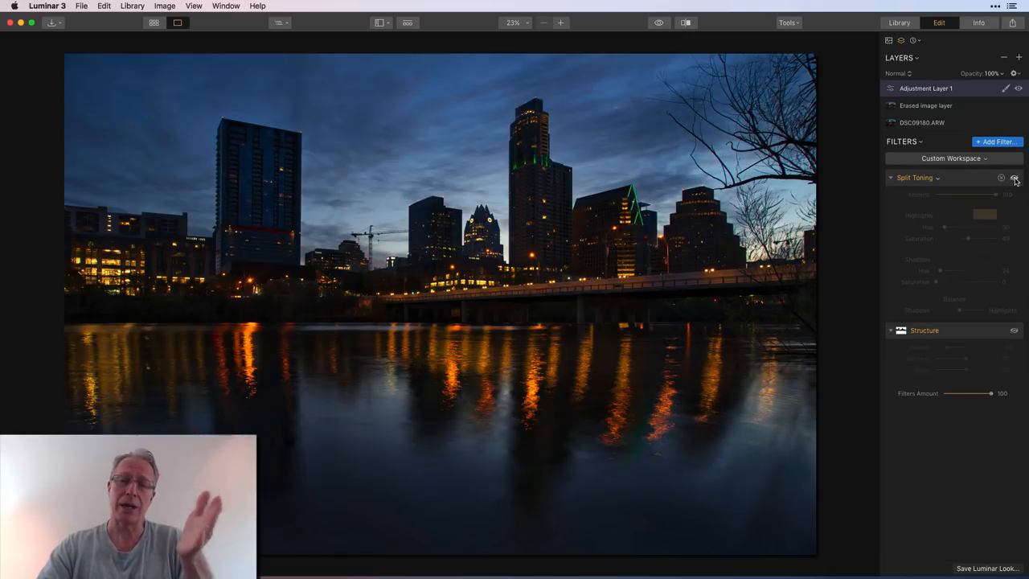
pyautogui.click(1016, 177)
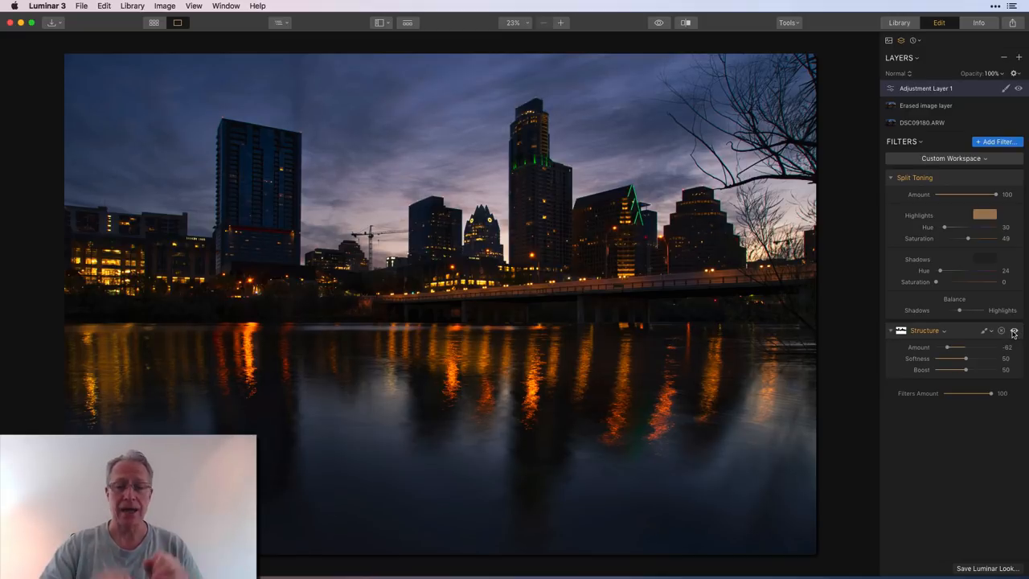
# Step: Brush-mask the Structure softening onto the sky and the river water only
pyautogui.click(1013, 332)
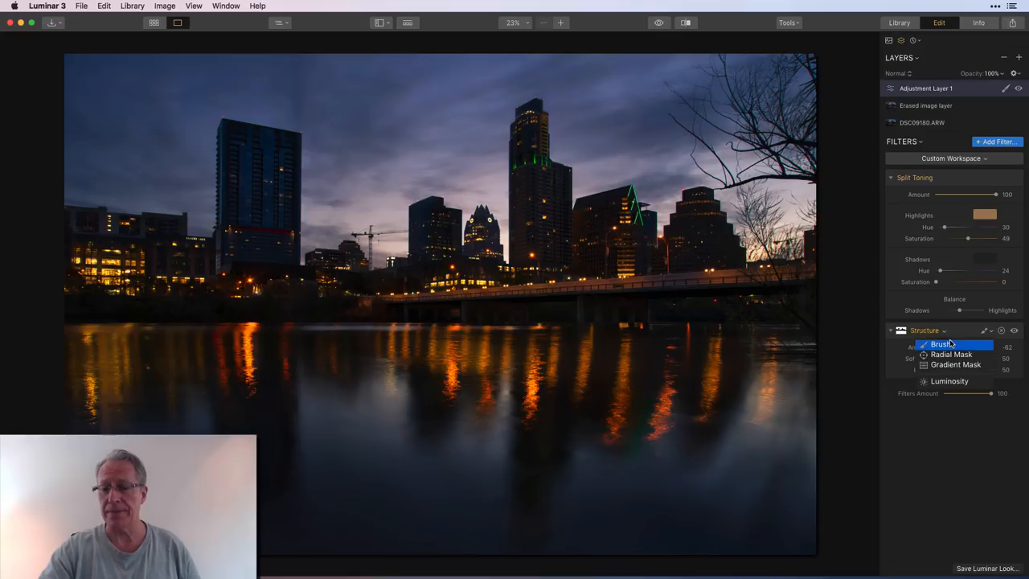
pyautogui.click(941, 345)
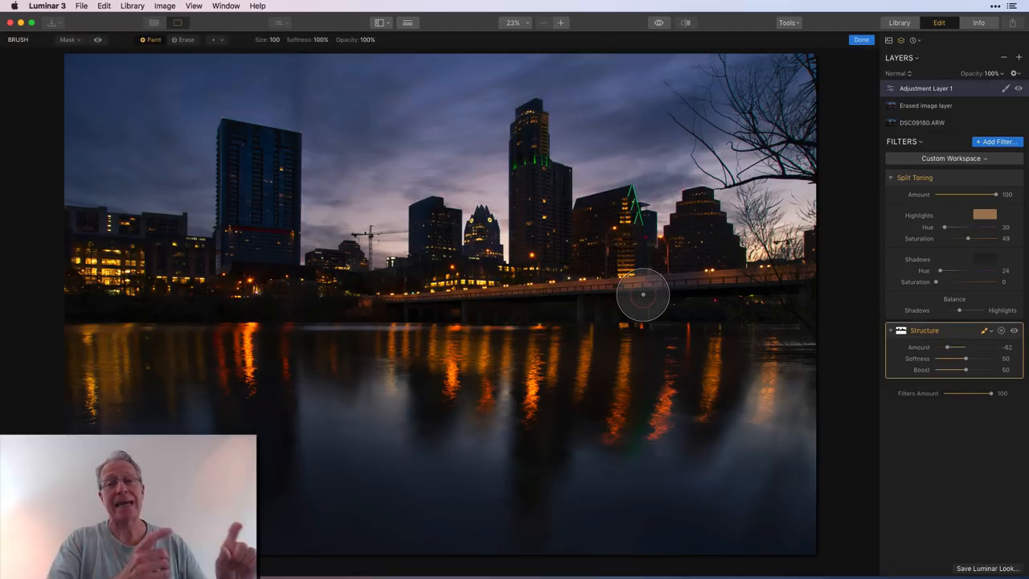
pyautogui.moveTo(259, 120)
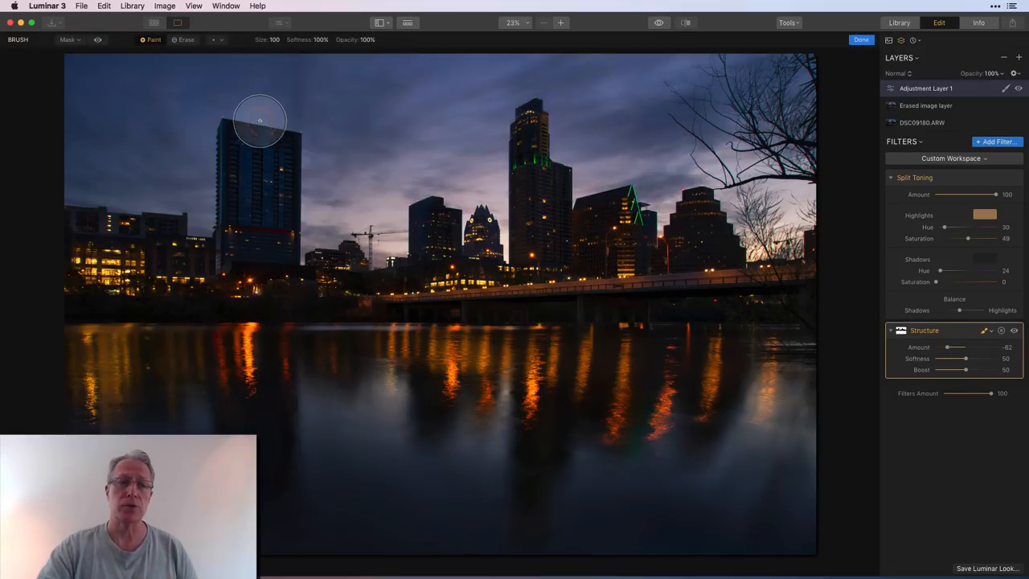
pyautogui.click(96, 42)
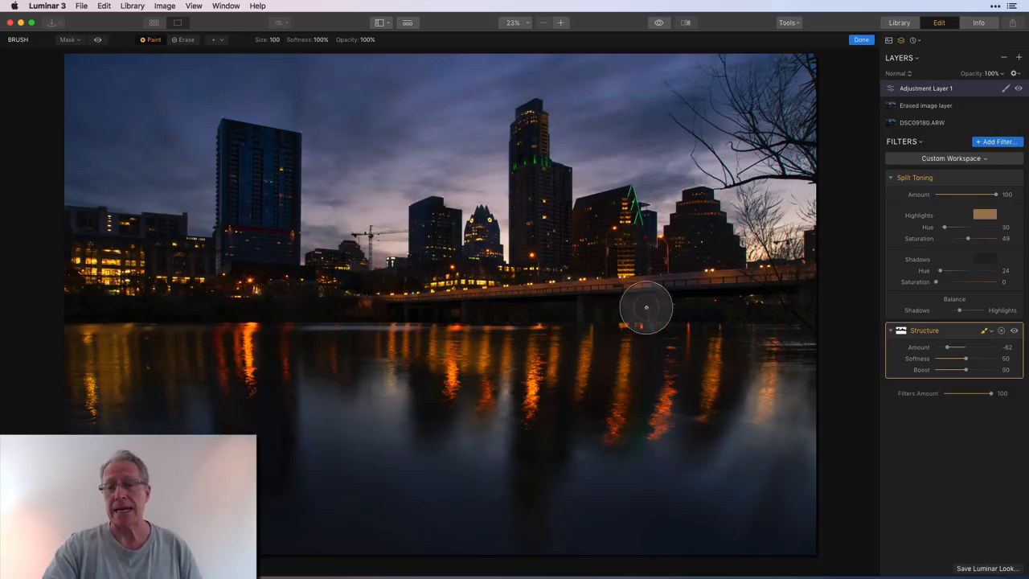
pyautogui.click(855, 39)
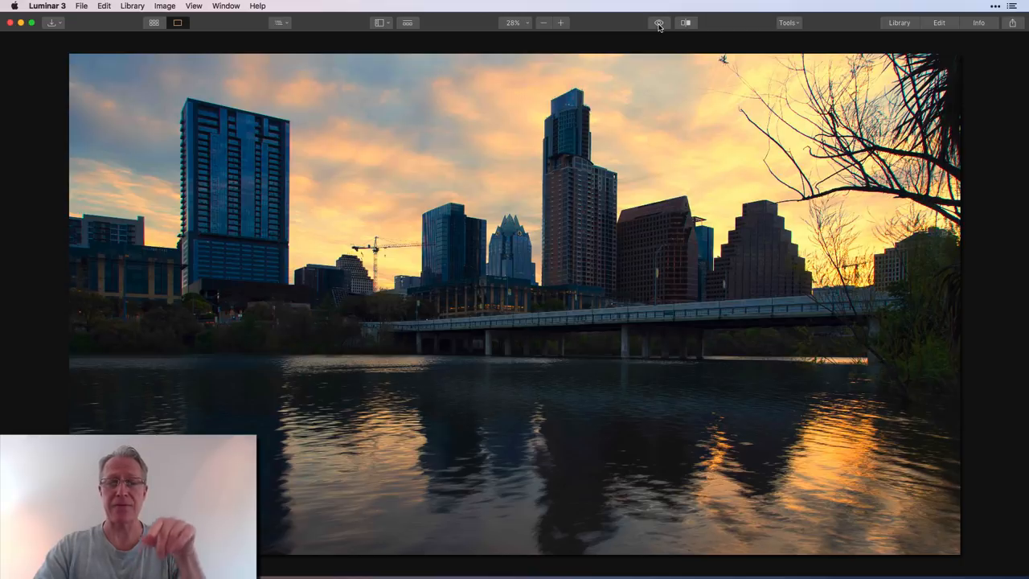
# Step: Compare the warm golden edit against the flat grey-blue original skyline
pyautogui.click(657, 23)
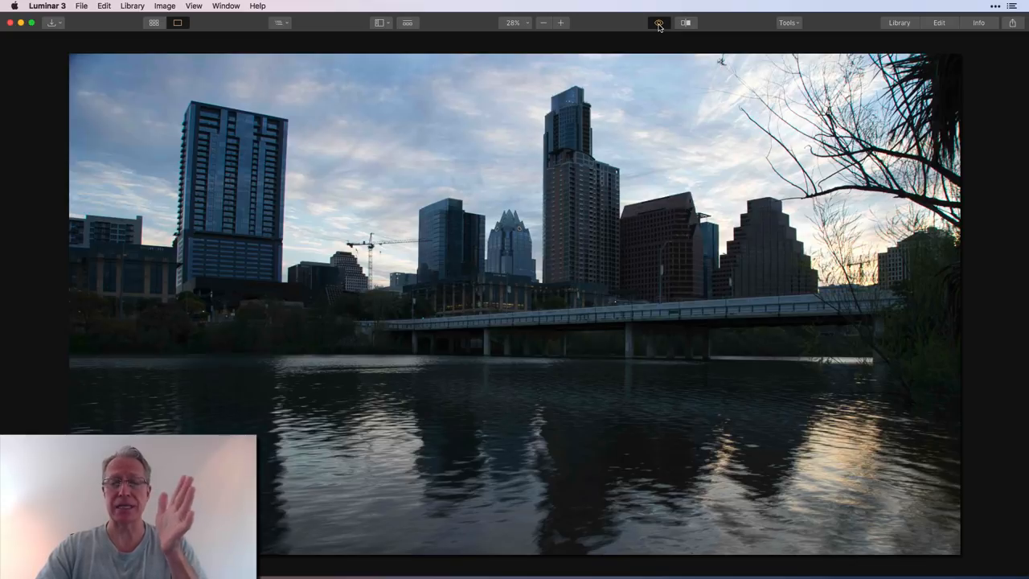
# Step: Preview the finished sunrise edit, then return to editing the unedited base photo
pyautogui.click(656, 23)
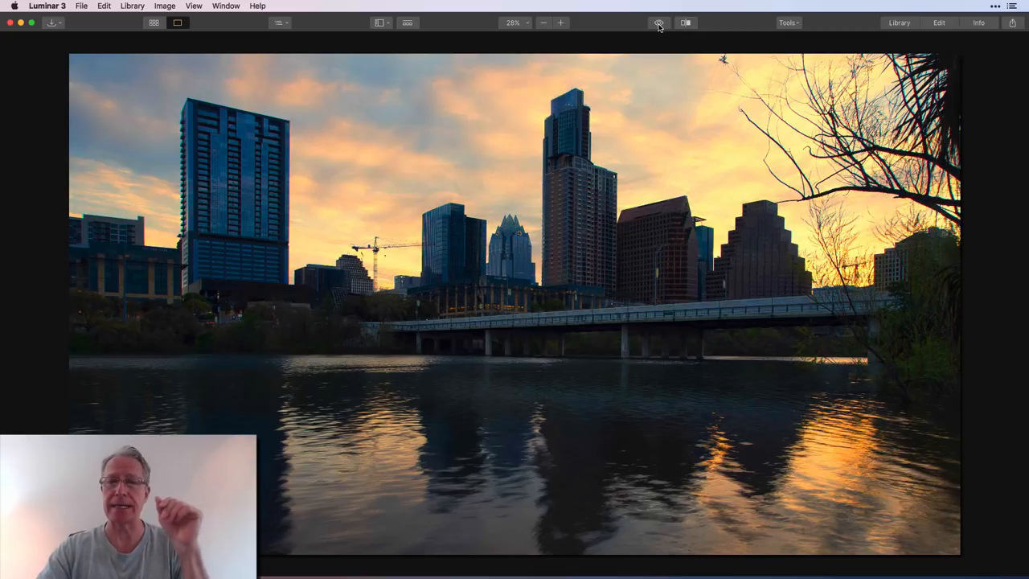
pyautogui.click(939, 22)
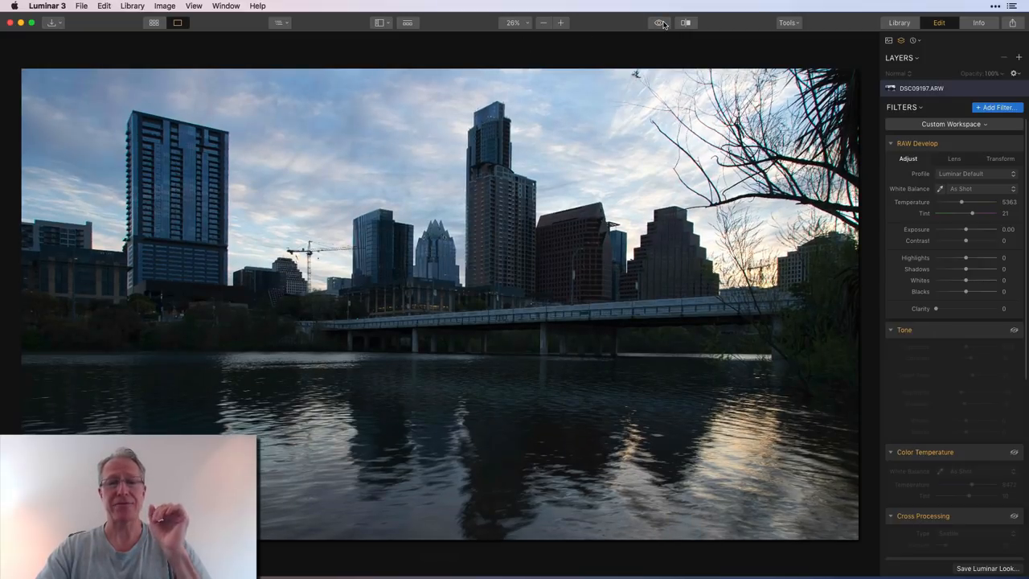
# Step: In RAW Develop, tweak Whites slightly and raise Clarity to about 23
pyautogui.click(658, 22)
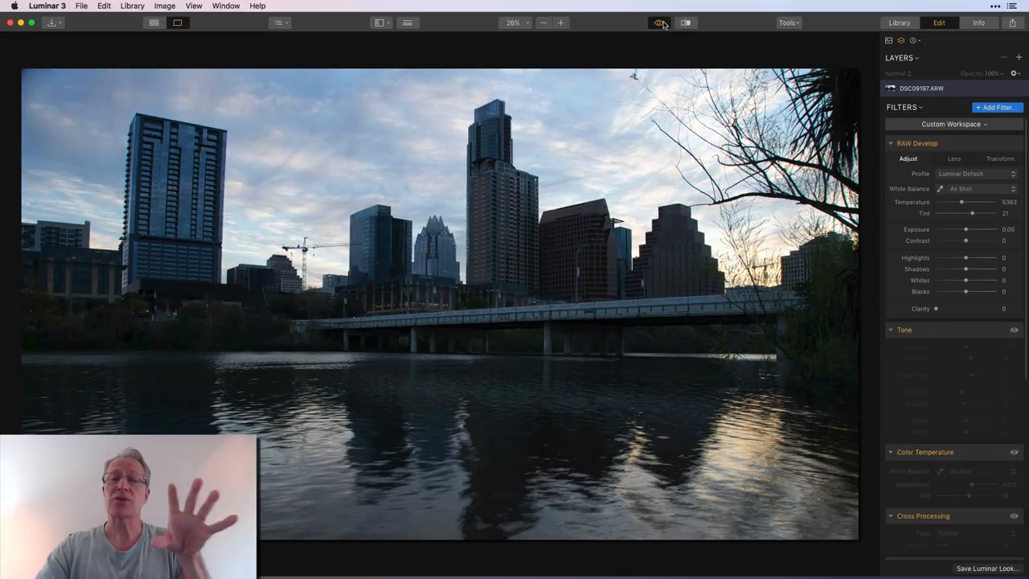
pyautogui.click(953, 159)
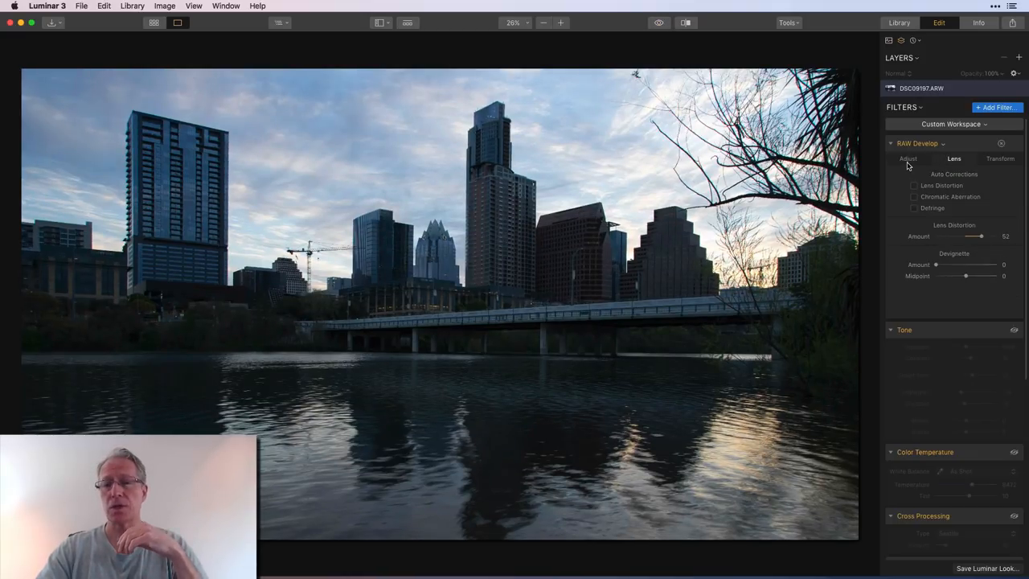
pyautogui.click(907, 160)
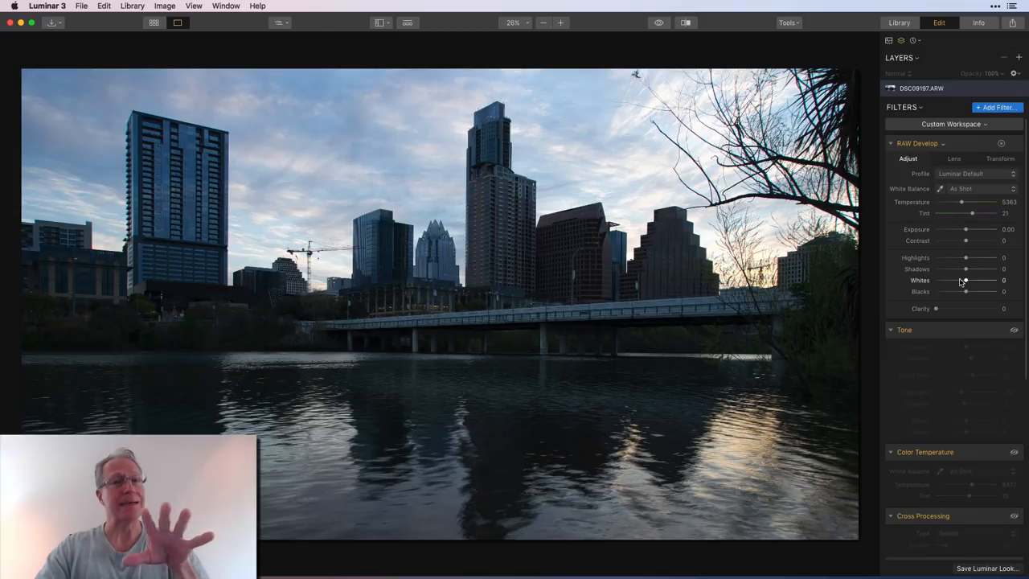
pyautogui.moveTo(936, 309); pyautogui.dragTo(946, 308)
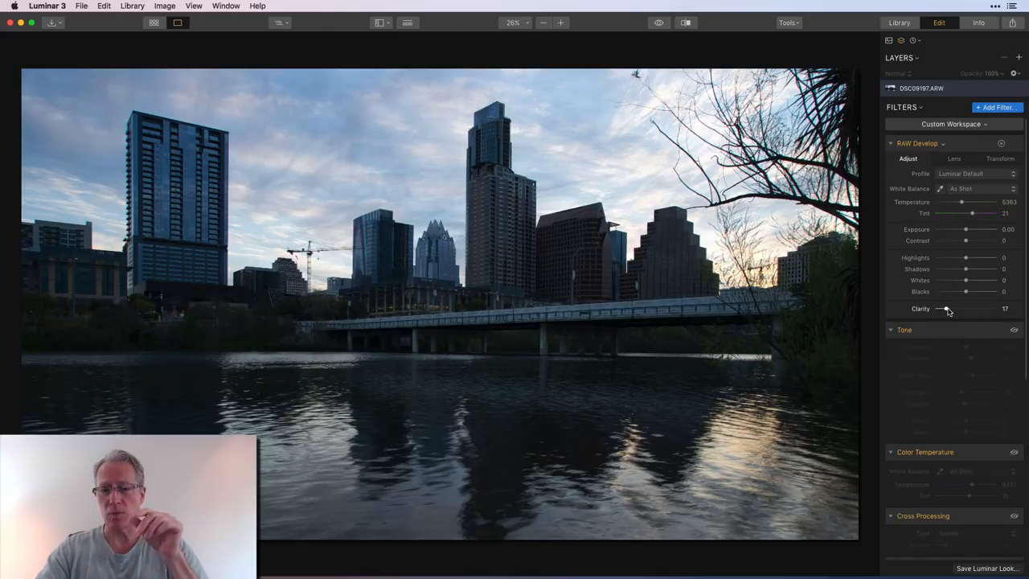
pyautogui.moveTo(939, 309); pyautogui.dragTo(949, 309)
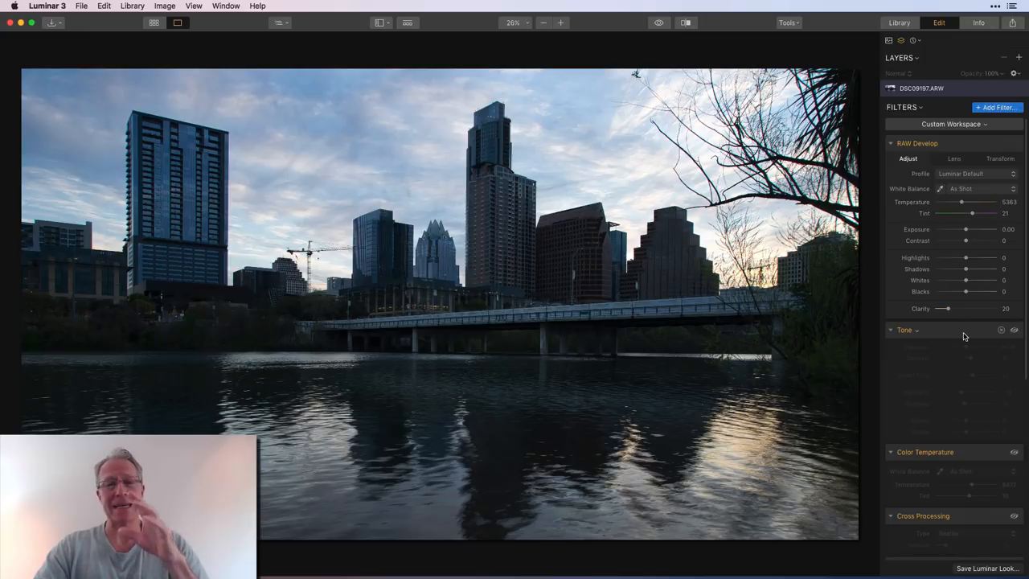
# Step: Scroll to the Tone filter to give it contrast and a Smart Tone of around 21
pyautogui.scroll(-3)
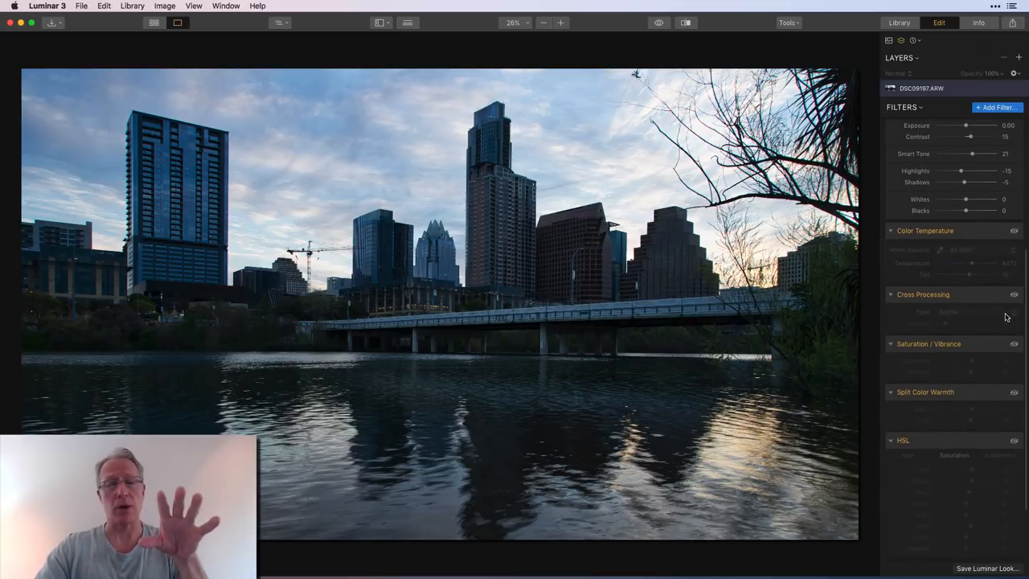
# Step: Scroll through Color Temperature (about 6472) and low-amount Cross Processing warming the sky
pyautogui.scroll(-3)
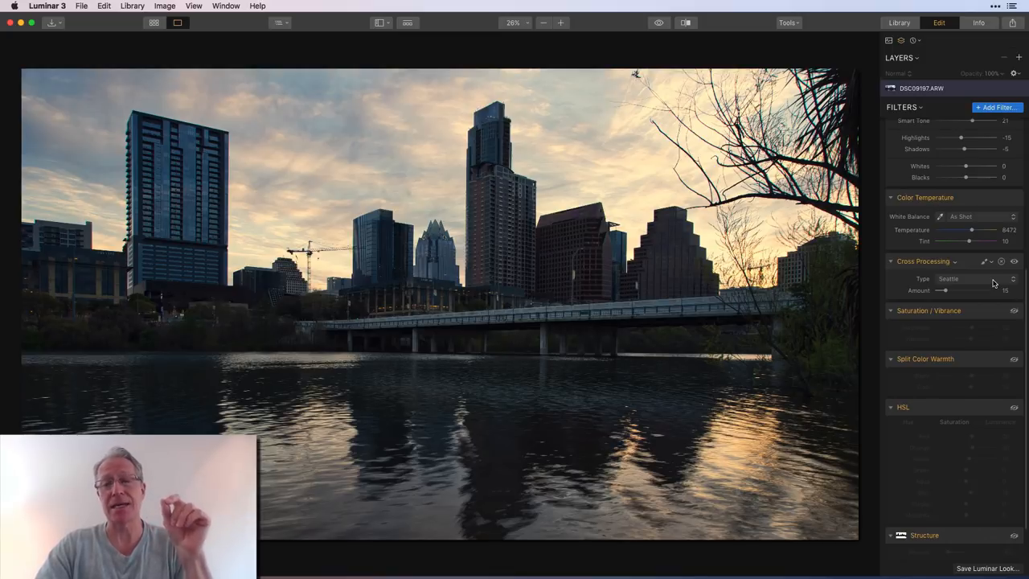
pyautogui.scroll(-3)
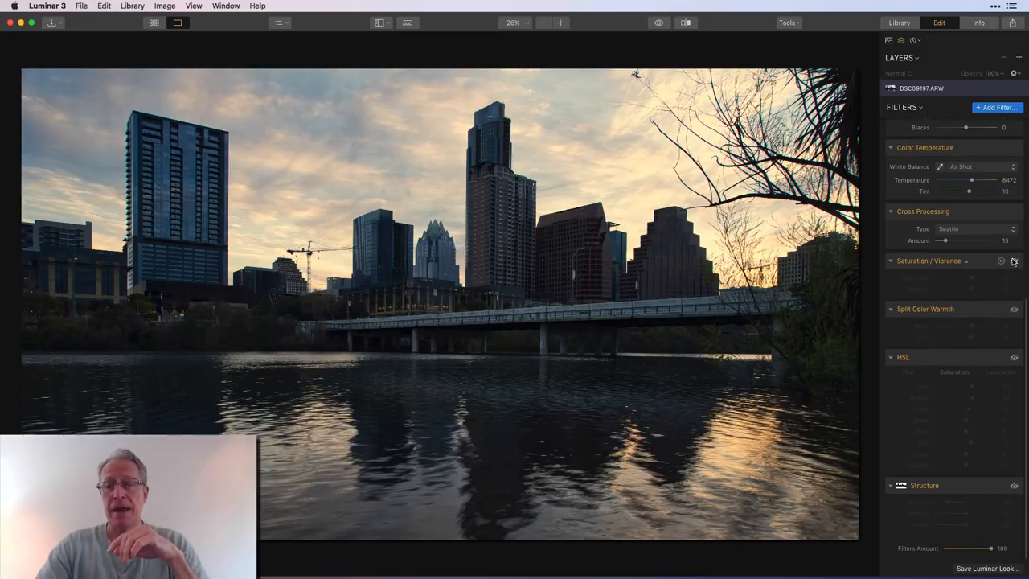
# Step: Turn on the Saturation/Vibrance and Split Color Warmth adjustments
pyautogui.click(923, 261)
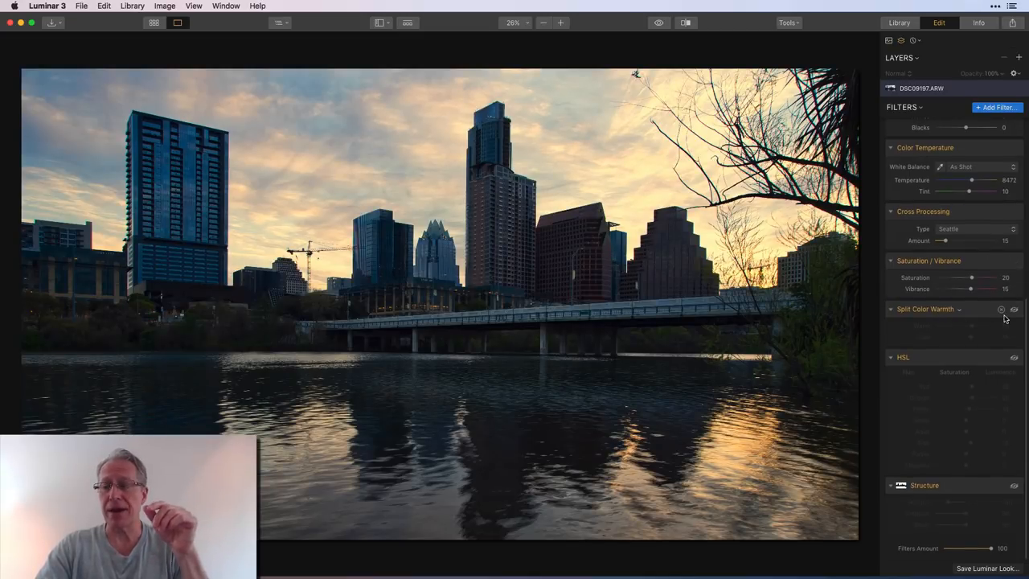
pyautogui.click(924, 309)
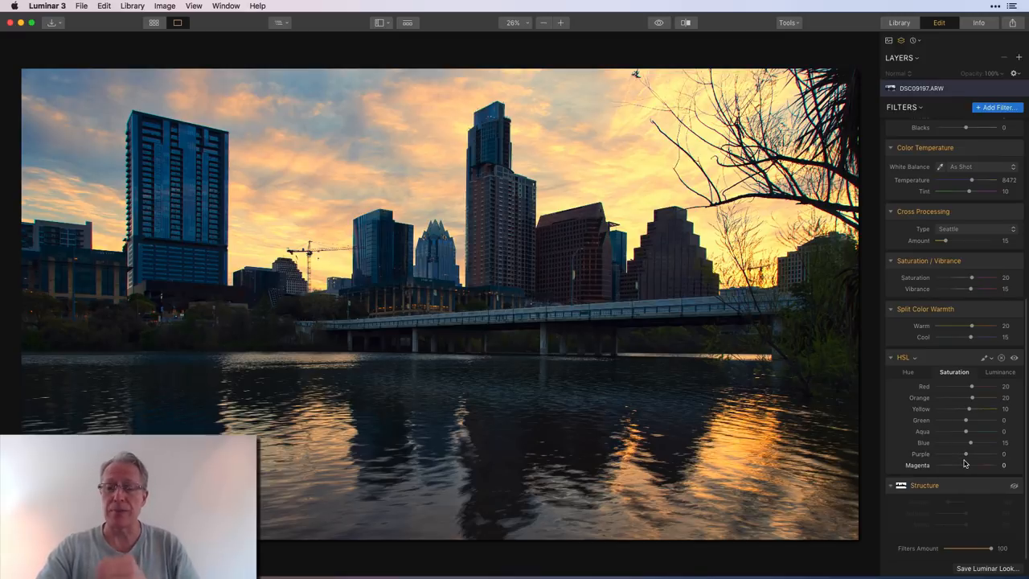
pyautogui.click(907, 373)
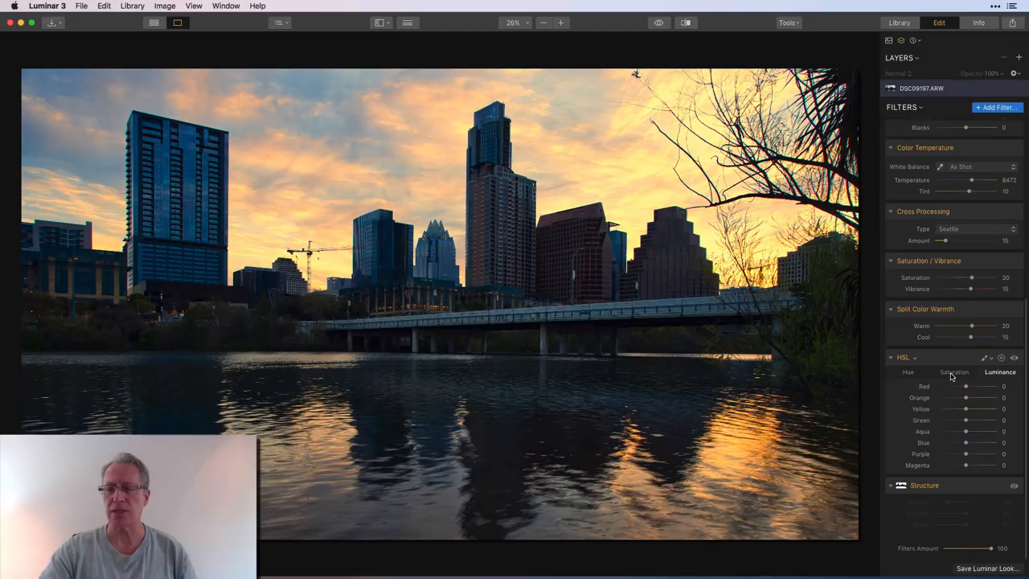
pyautogui.click(956, 373)
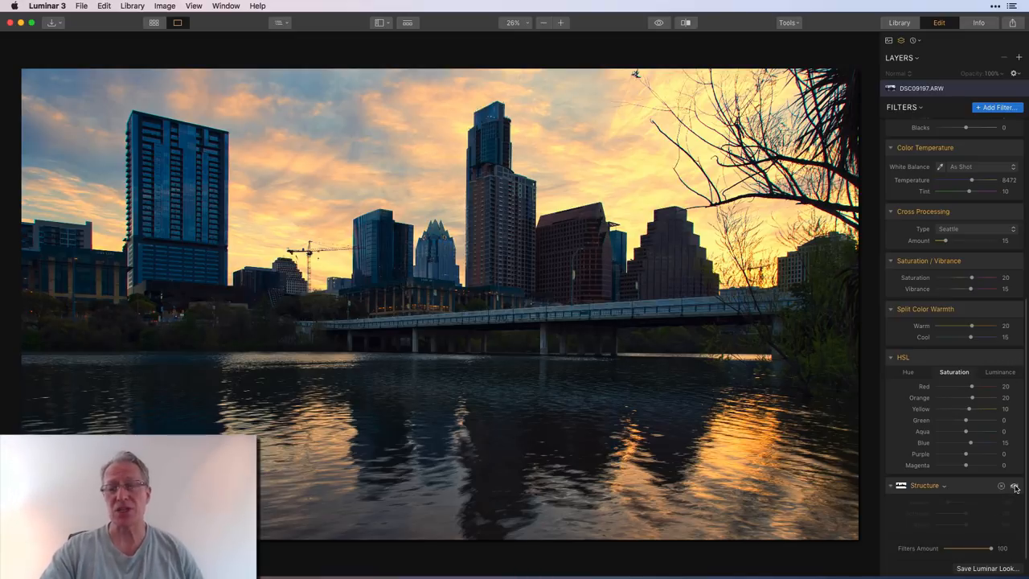
# Step: Enable Structure with Amount about -40, keeping Softness and Boost at 50
pyautogui.click(1016, 486)
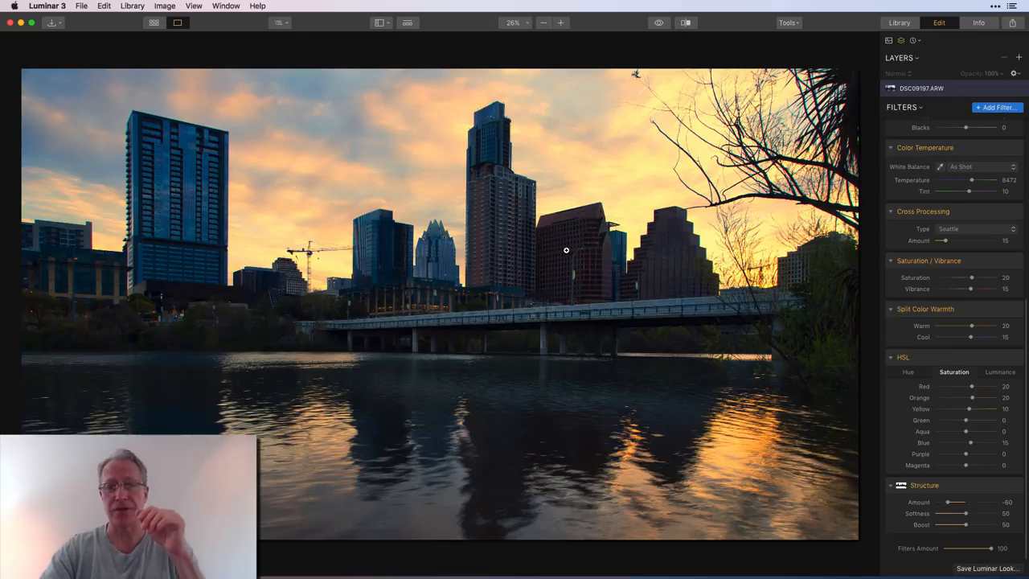
pyautogui.click(658, 23)
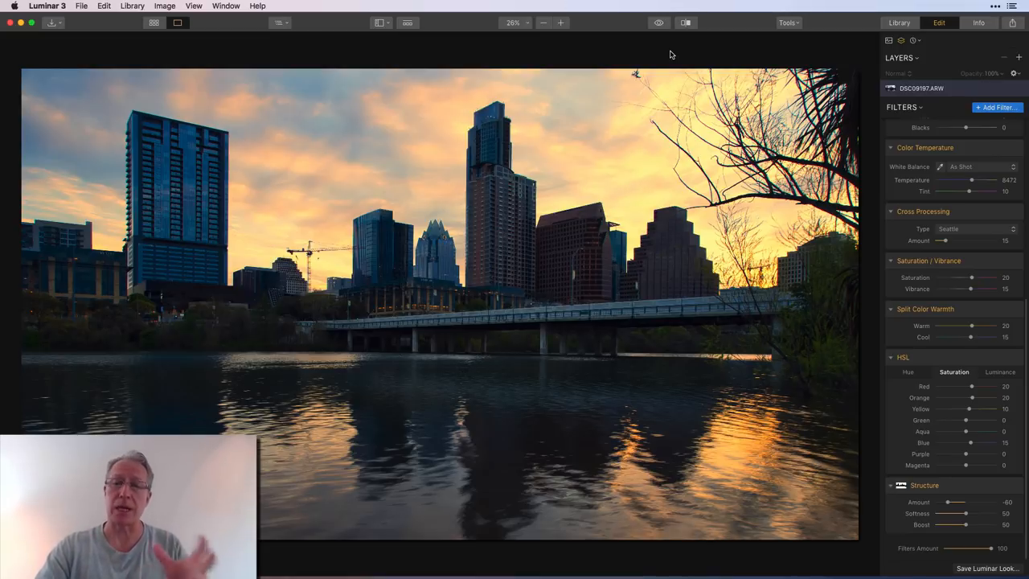
pyautogui.click(685, 23)
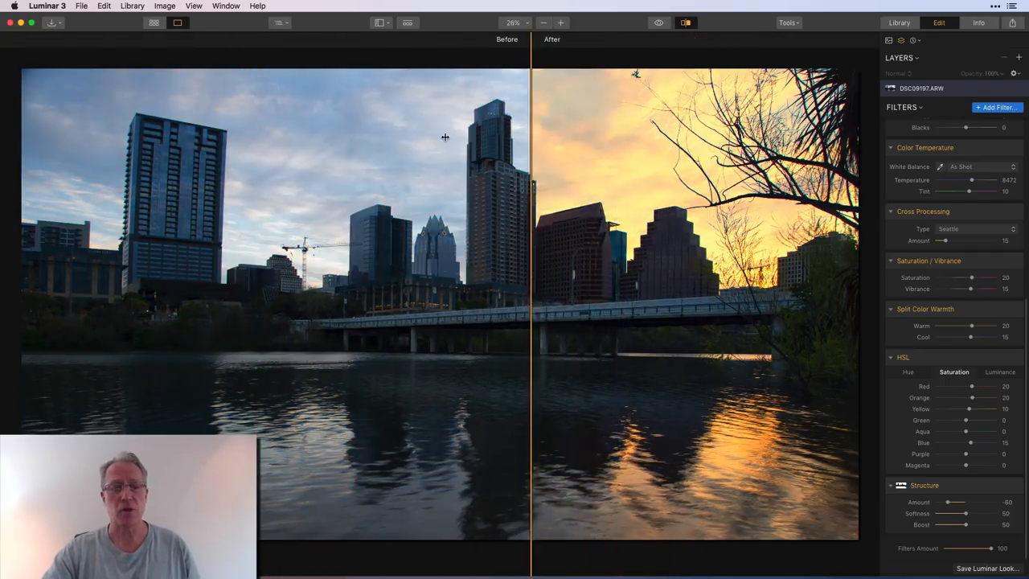
pyautogui.click(687, 23)
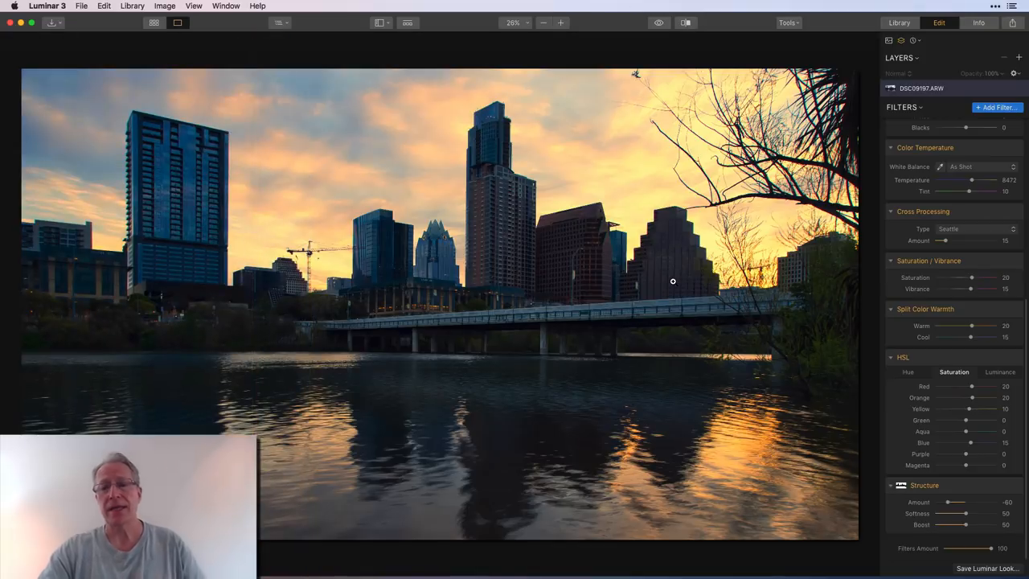